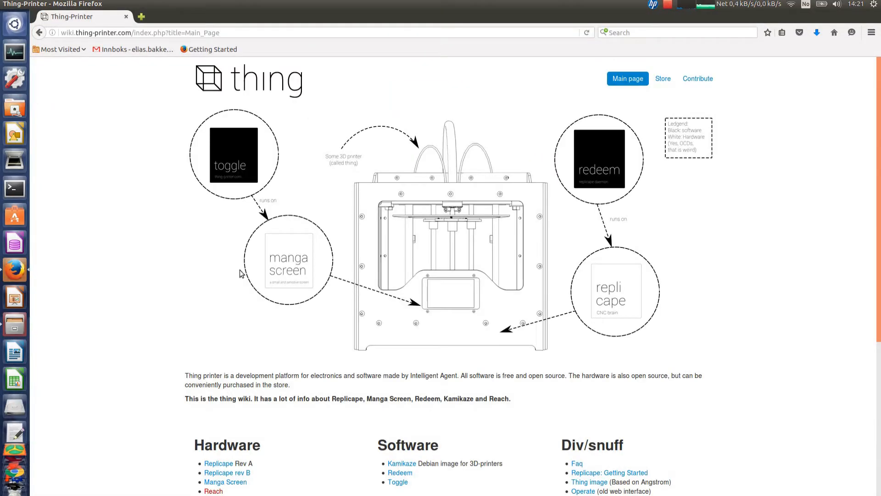
# Follow the Kamikaze link and start downloading BBB-eMMC-flasher-kamikaze-2016-02-16-4gb.img.xz
pyautogui.click(401, 462)
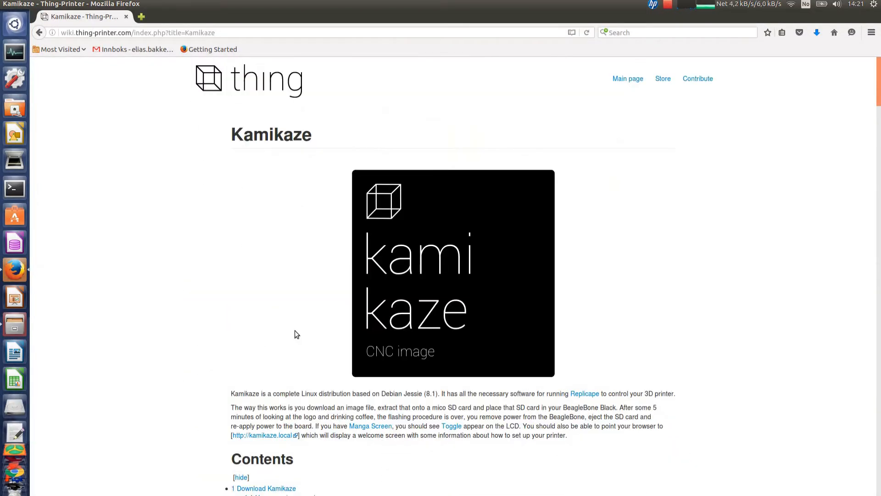
pyautogui.click(289, 177)
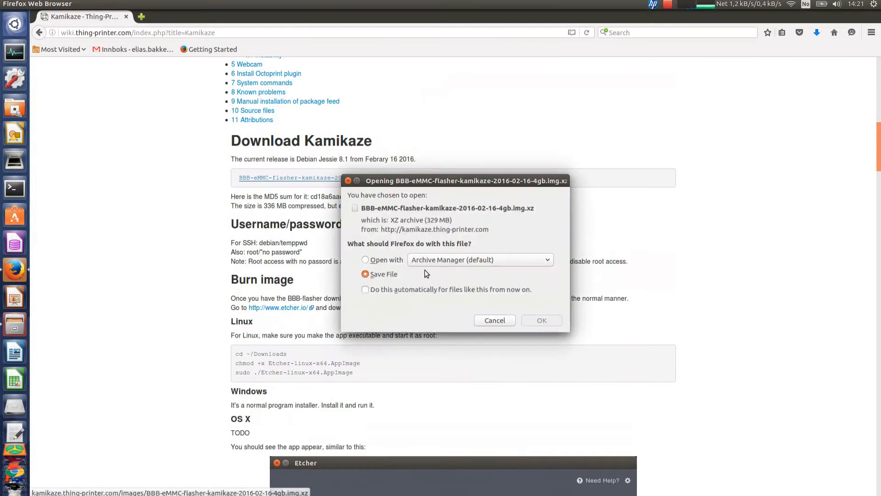